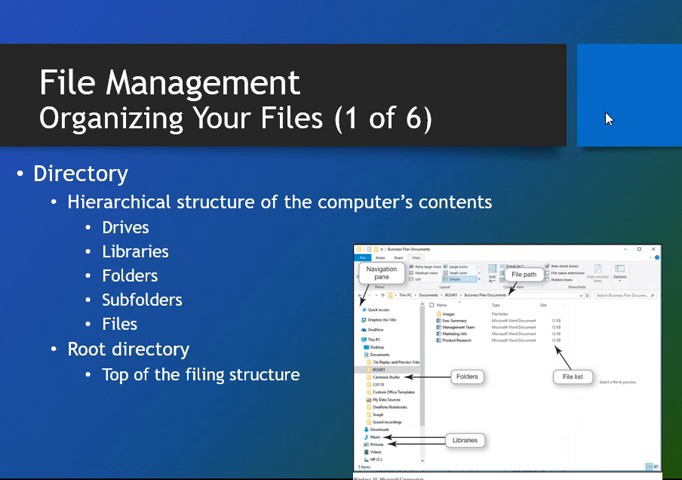
mouse_move(620, 219)
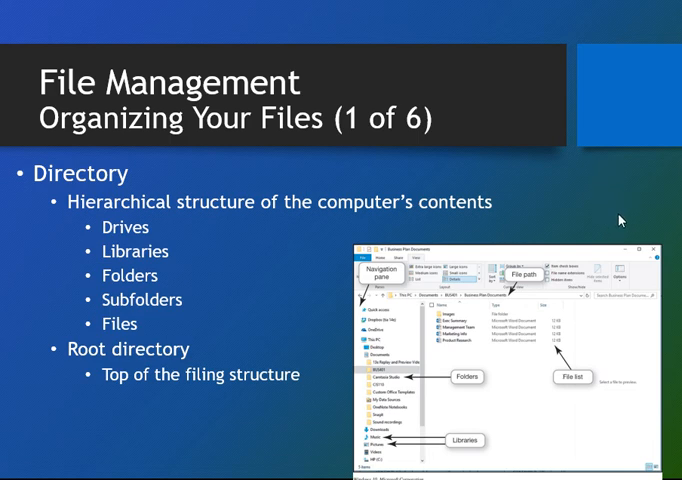
mouse_move(298, 249)
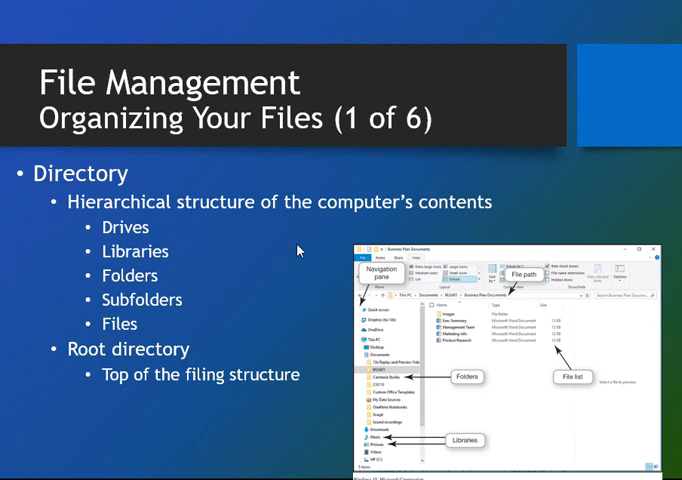
mouse_move(158, 353)
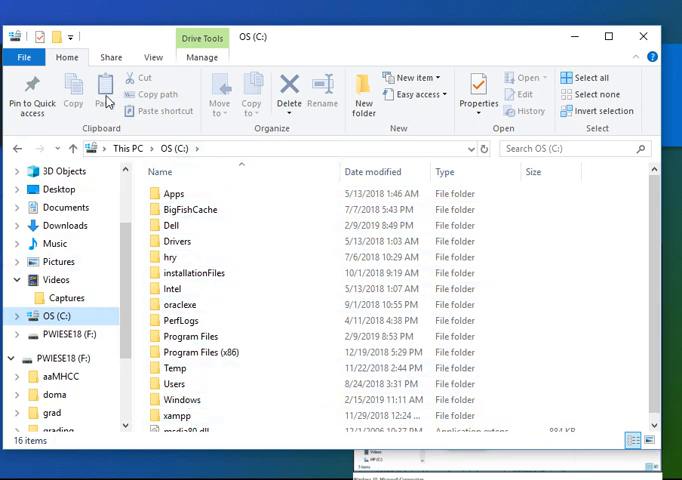
mouse_move(378, 11)
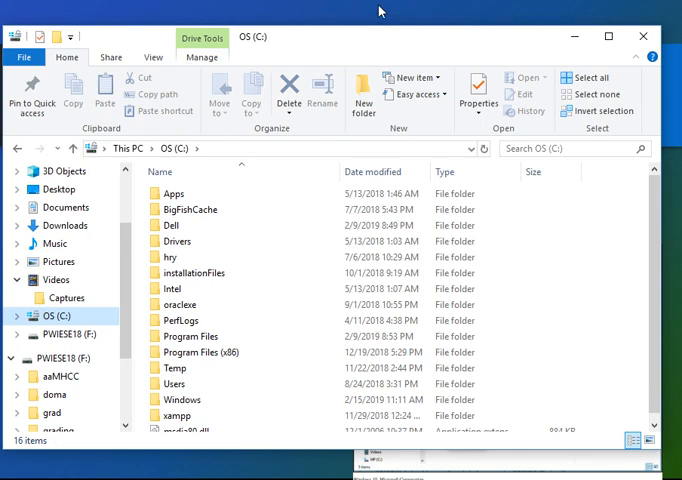
Drill down from PWIESE18 through cs160 and winter2019 into the csAssignments folder.
left_click(198, 352)
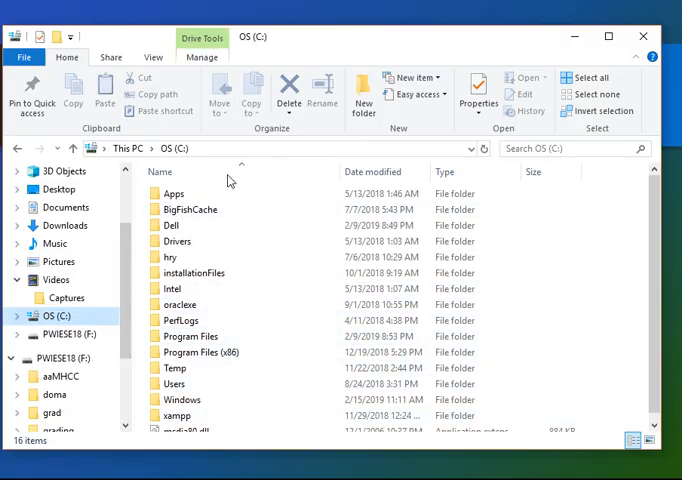
mouse_move(417, 475)
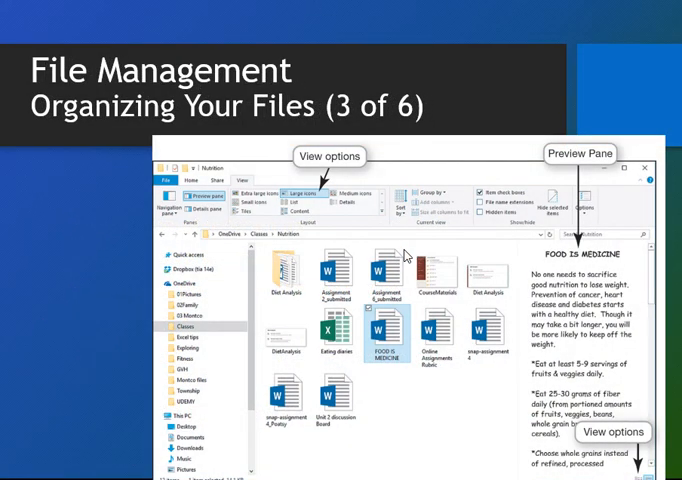
mouse_move(318, 172)
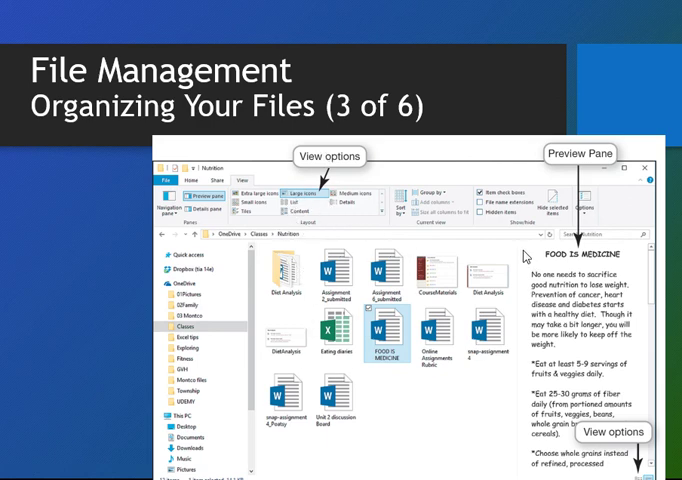
mouse_move(155, 233)
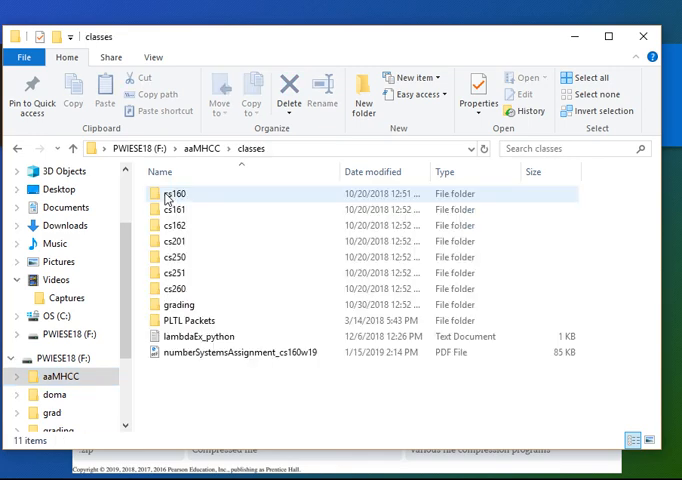
double_click(175, 193)
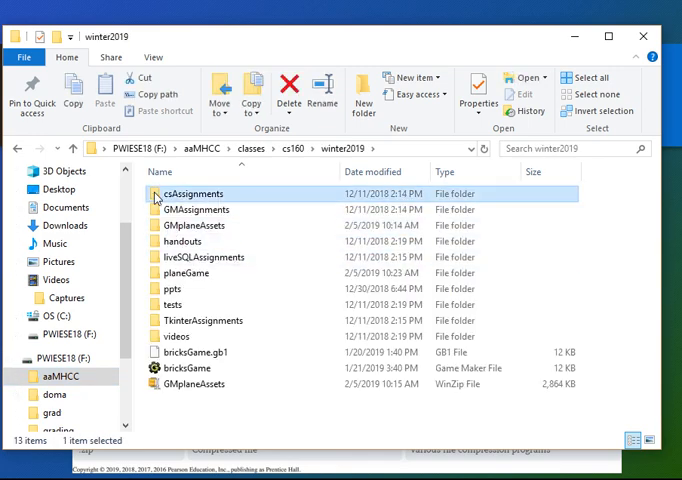
double_click(192, 193)
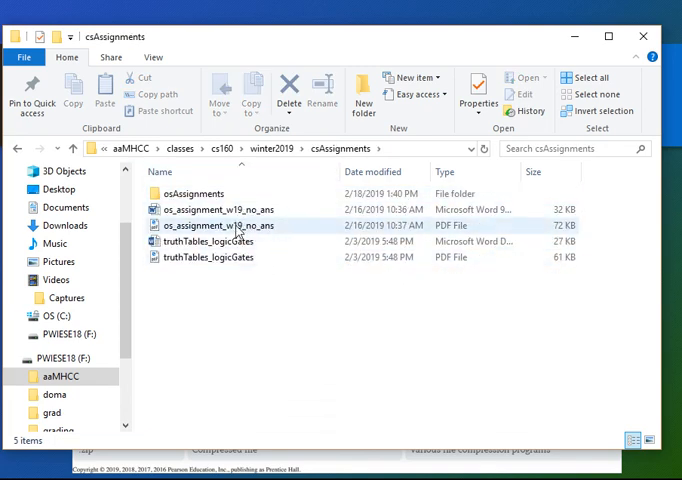
left_click(210, 241)
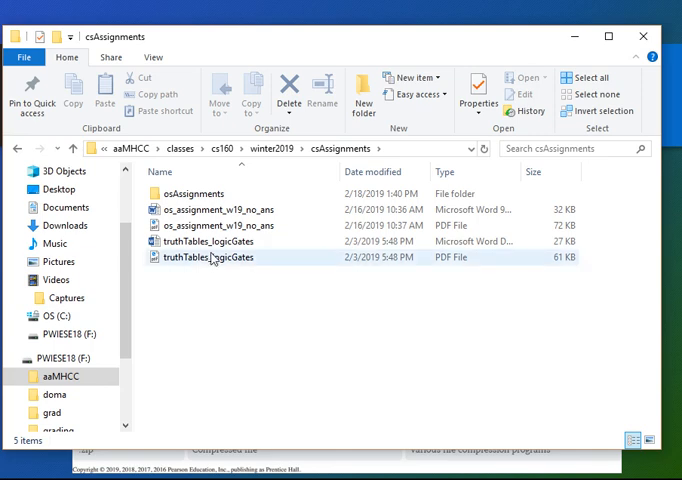
mouse_move(217, 209)
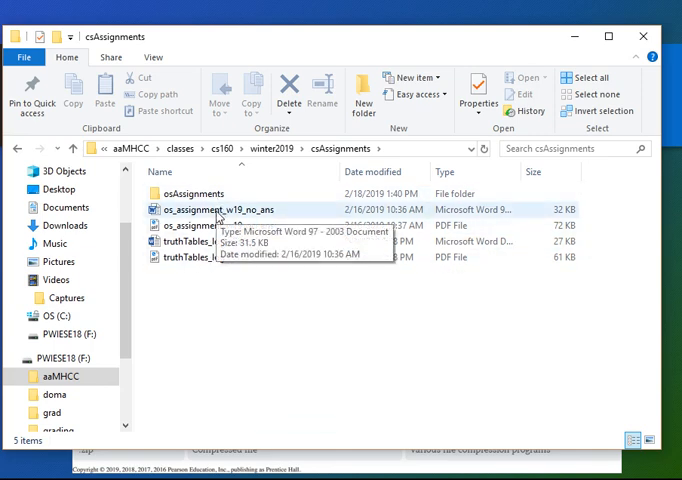
right_click(216, 209)
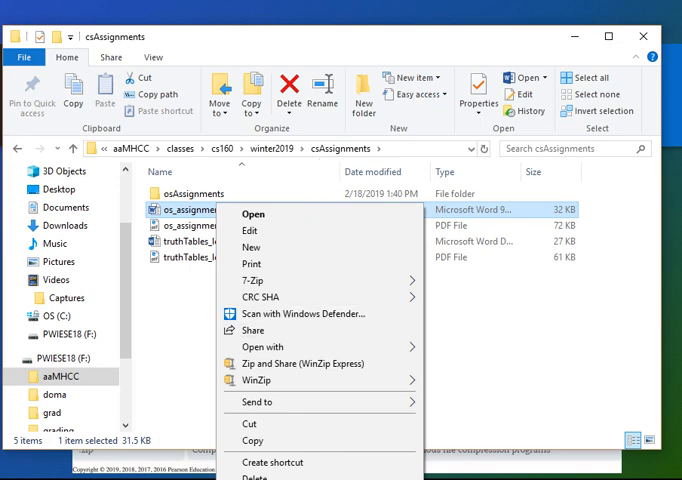
left_click(440, 251)
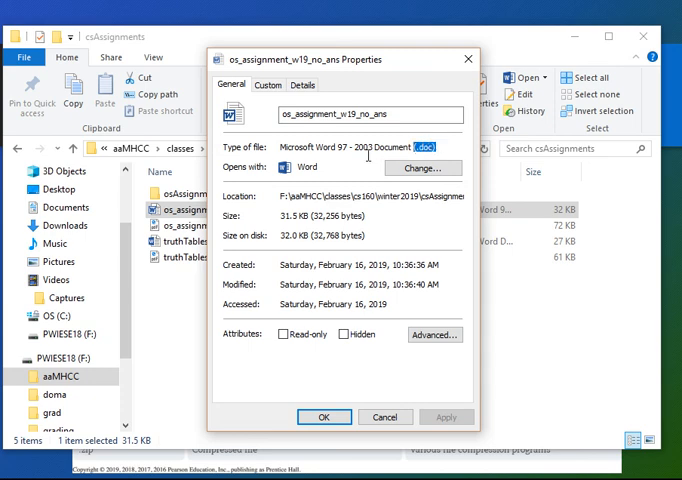
left_click(418, 114)
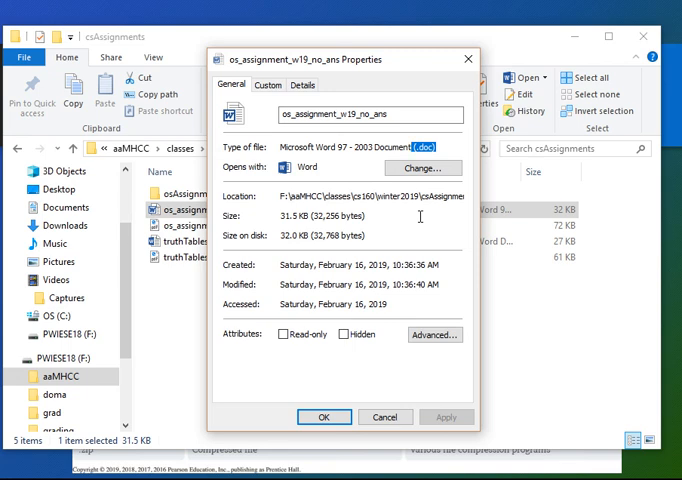
mouse_move(438, 152)
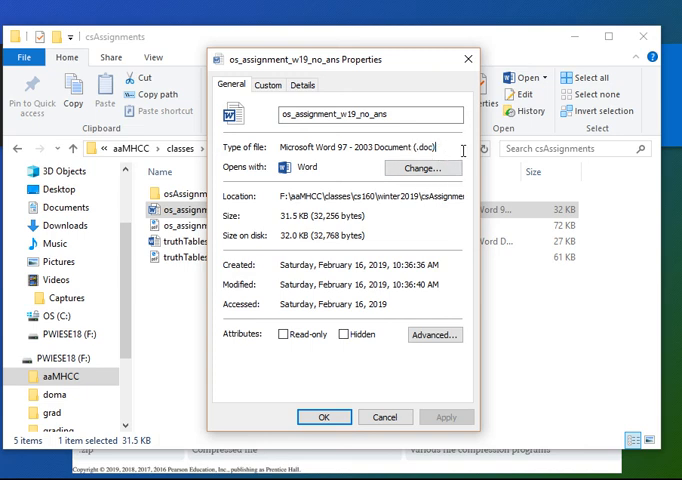
mouse_move(343, 145)
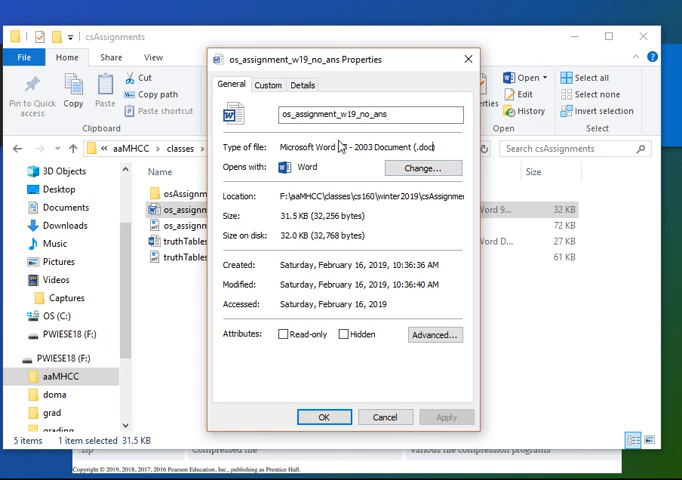
mouse_move(460, 277)
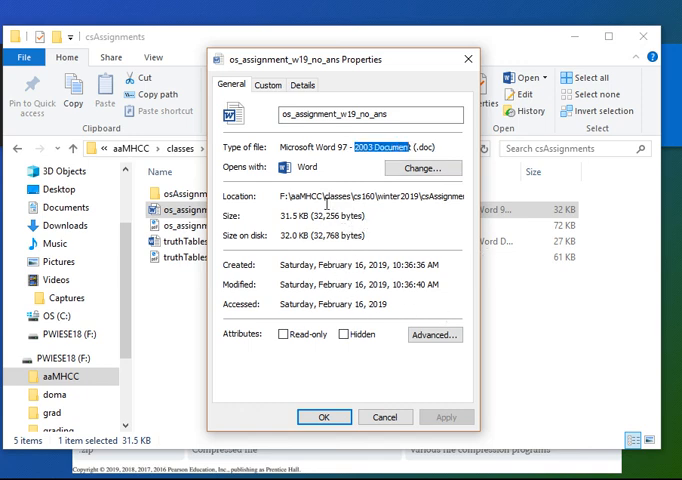
mouse_move(305, 289)
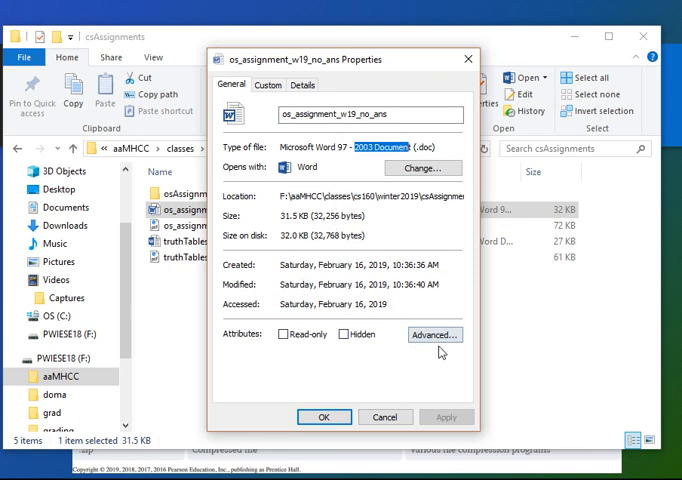
mouse_move(283, 339)
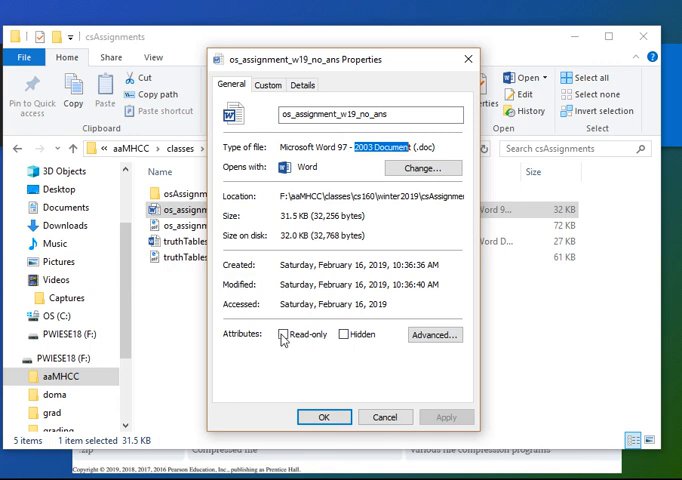
left_click(282, 334)
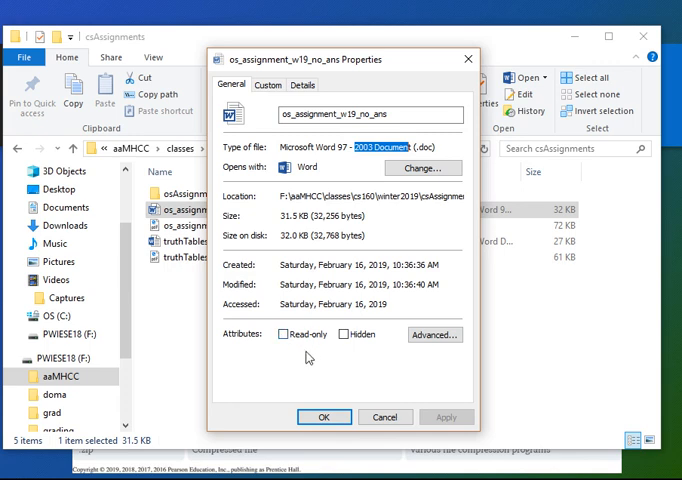
mouse_move(346, 182)
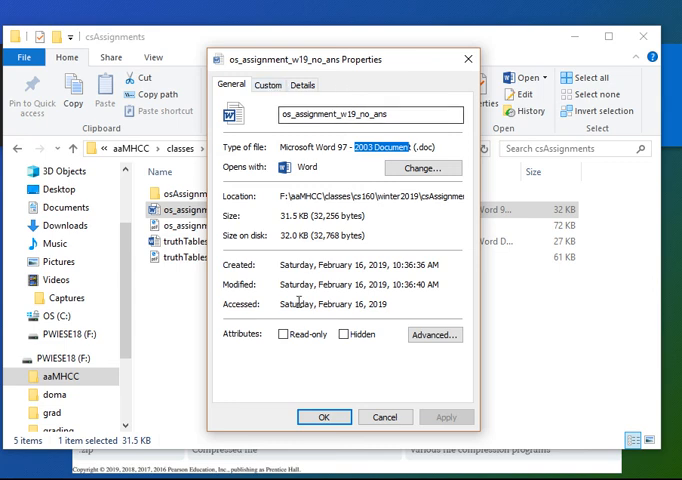
mouse_move(413, 253)
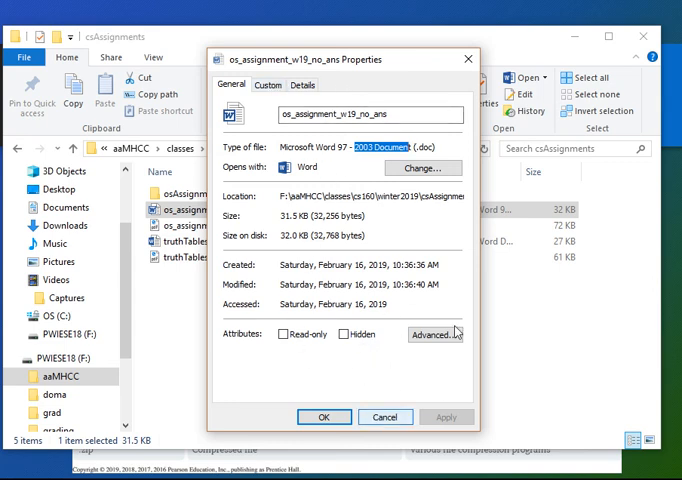
mouse_move(367, 386)
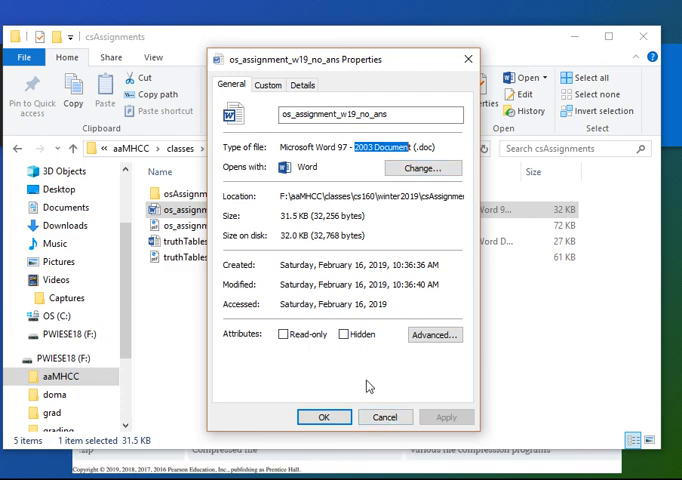
Close the Word file's Properties dialog with OK and right-click a csAssignments file.
left_click(385, 417)
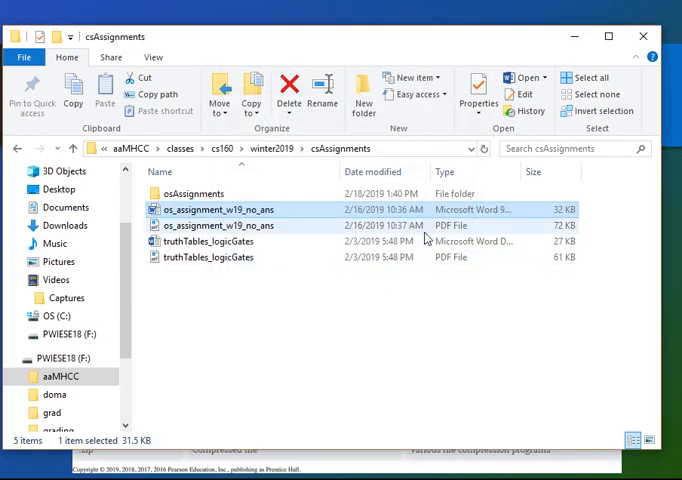
right_click(217, 225)
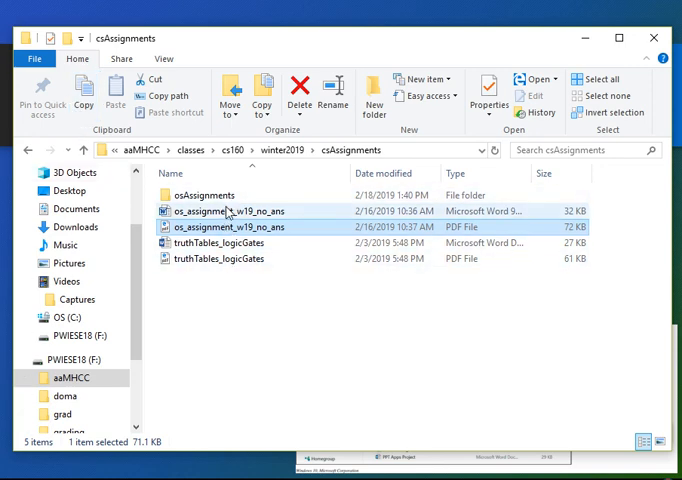
Select os_assignment_w19_no_ans and show its Share, Email and Zip options.
left_click(230, 211)
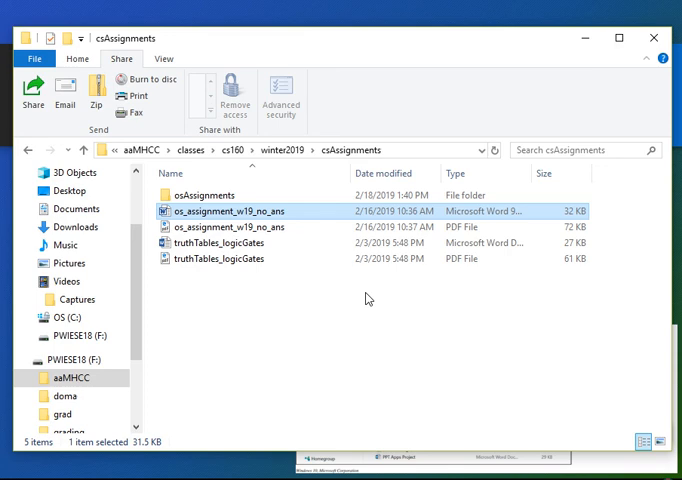
mouse_move(322, 290)
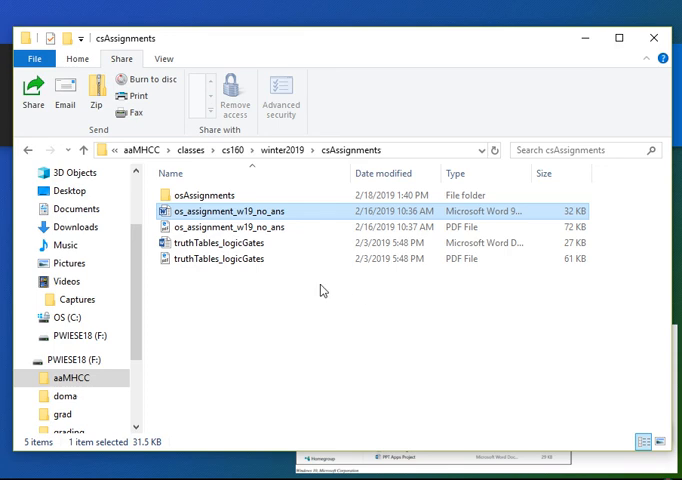
mouse_move(243, 298)
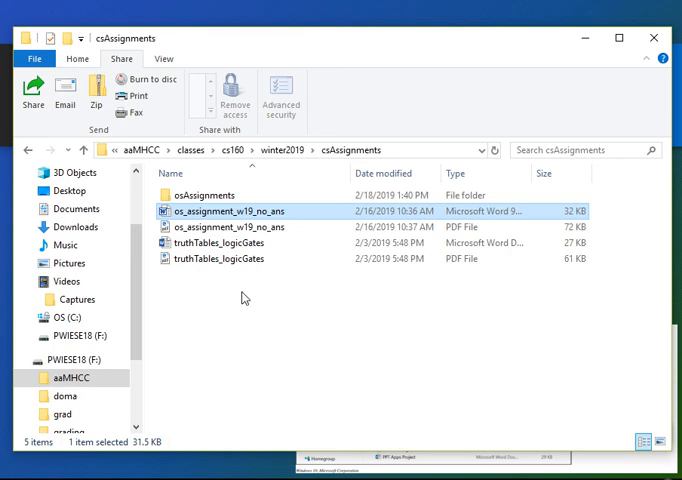
mouse_move(223, 258)
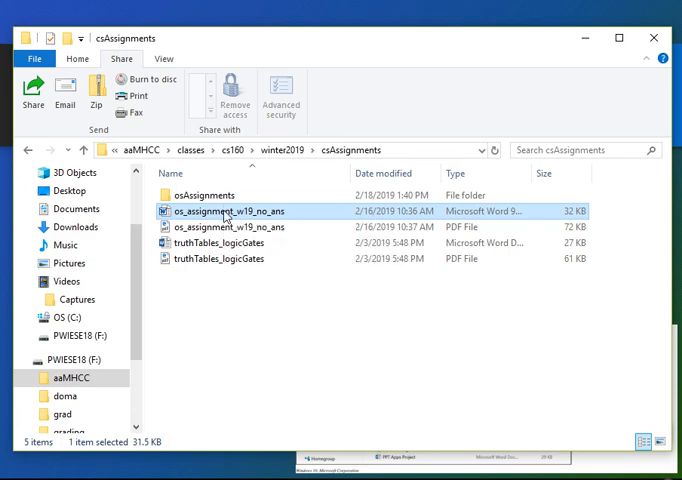
right_click(224, 212)
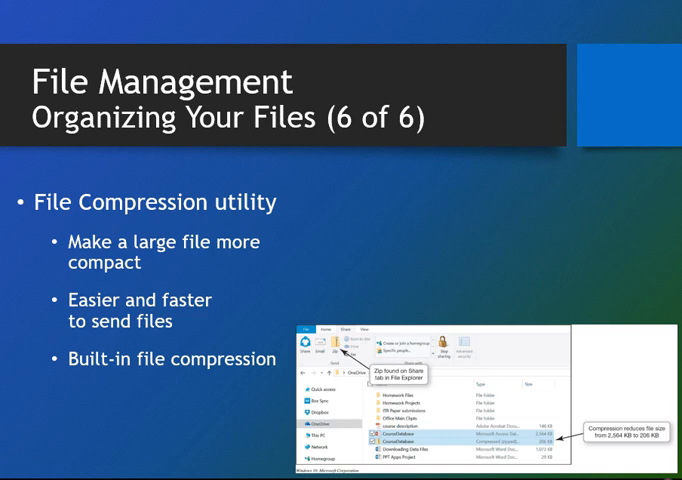
mouse_move(245, 333)
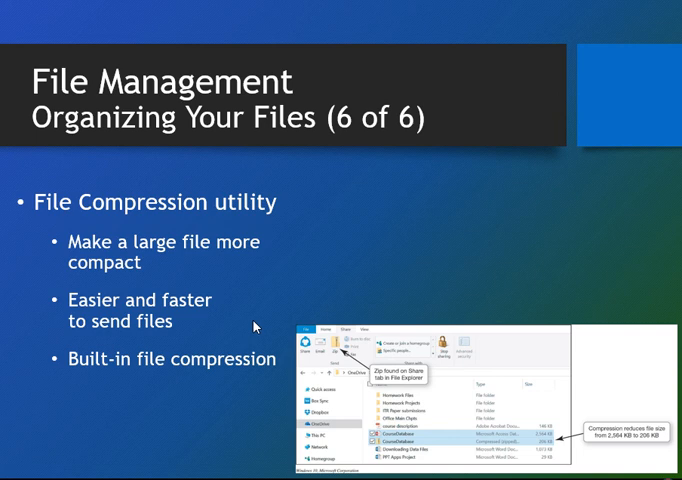
mouse_move(234, 167)
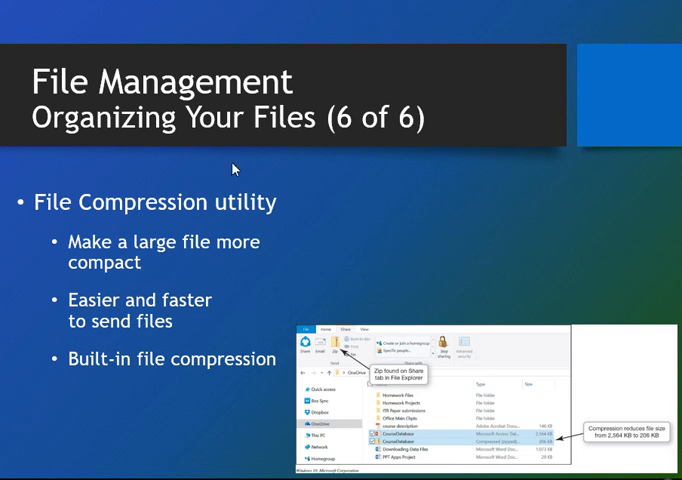
mouse_move(344, 283)
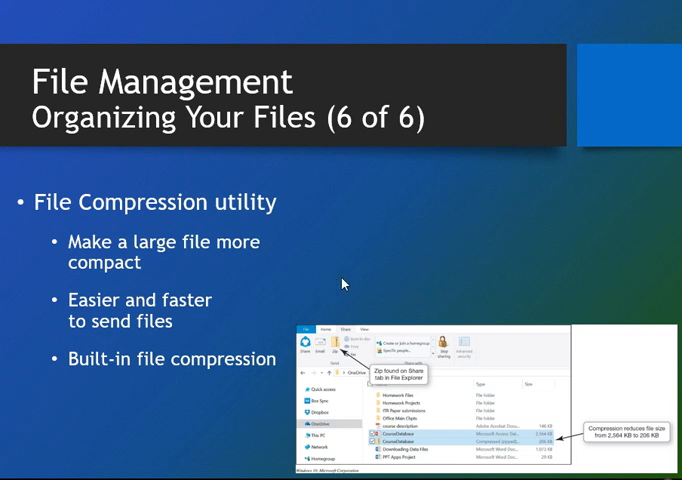